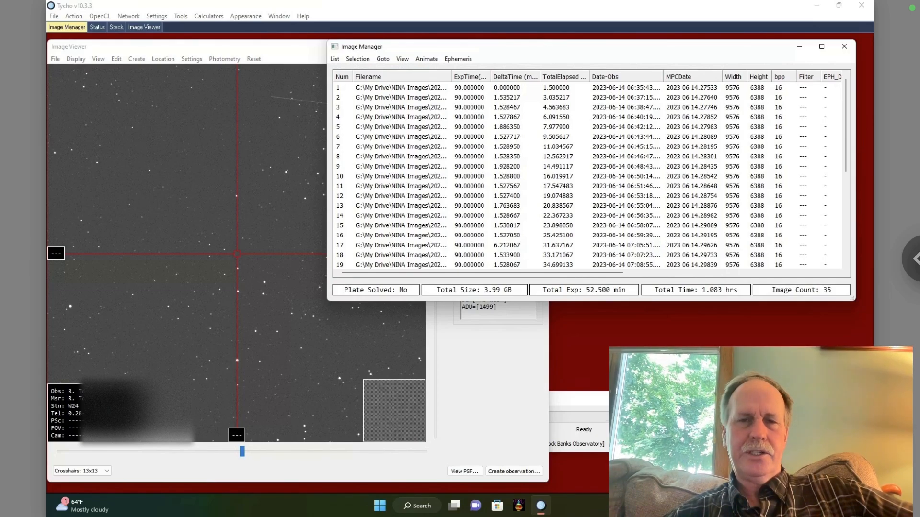
{"action": "mouse_move", "coordinate": [525, 378]}
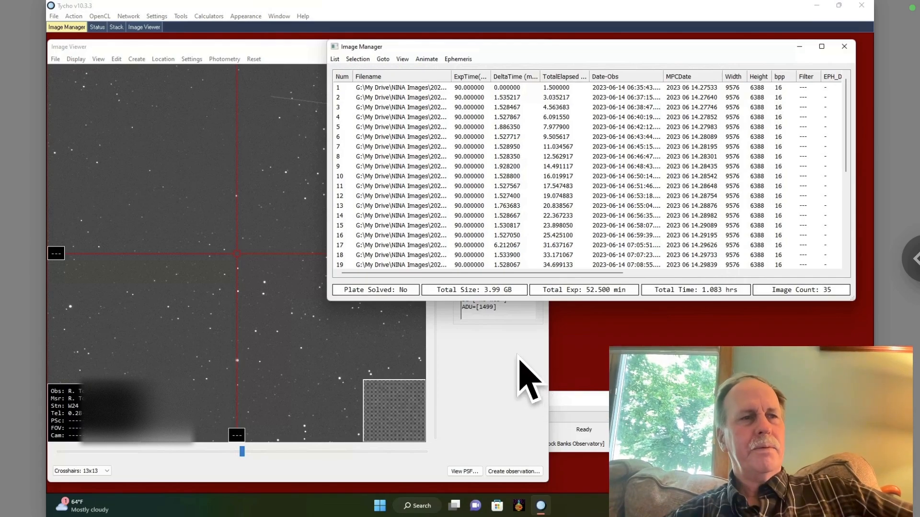
{"action": "mouse_move", "coordinate": [431, 80]}
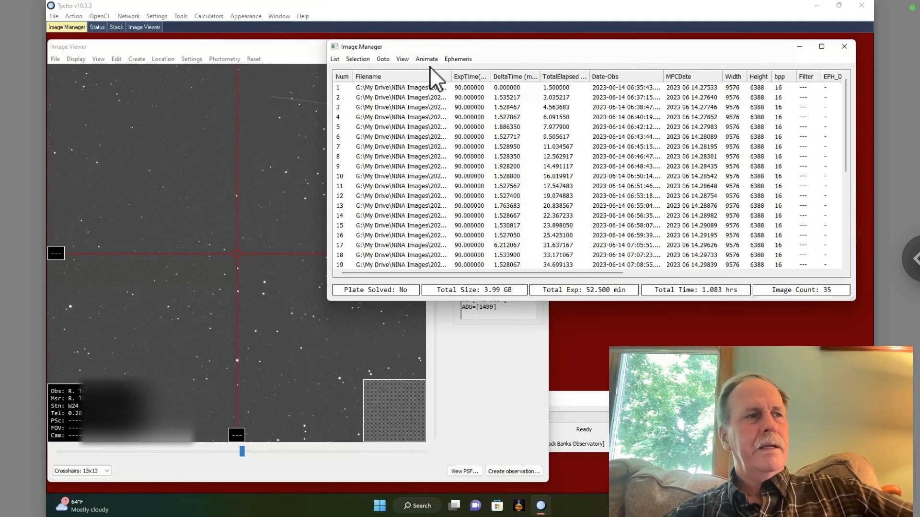
- Bring the Image Viewer's star field in front of the 35-image list
{"action": "left_click", "coordinate": [426, 58]}
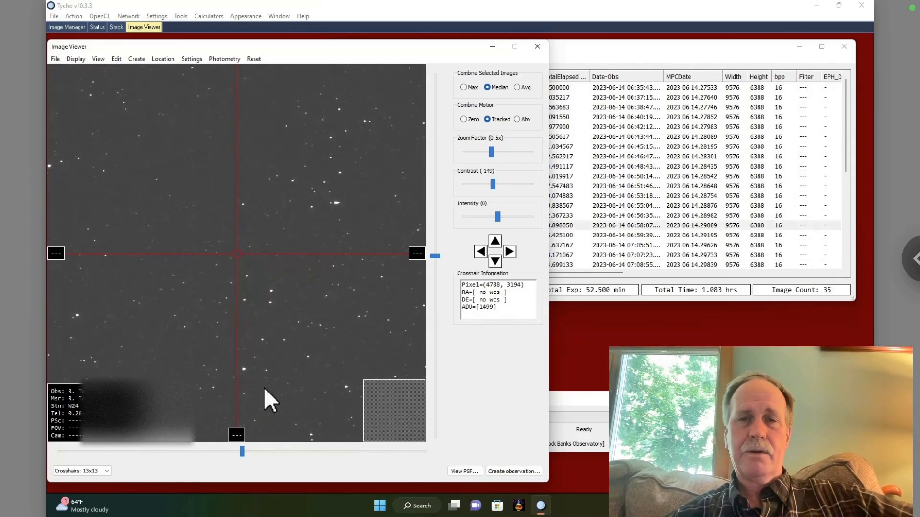
- Bring up Express Mode with Debayer, Calibrate, Resize, Align, Plate solve and Evaluate enabled
{"action": "left_click_drag", "start_coordinate": [69, 46], "coordinate": [105, 48]}
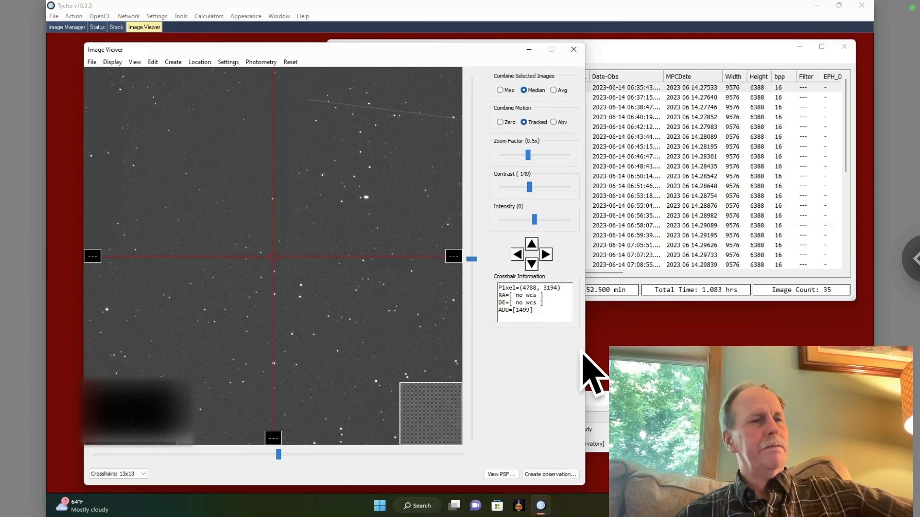
{"action": "left_click", "coordinate": [182, 27]}
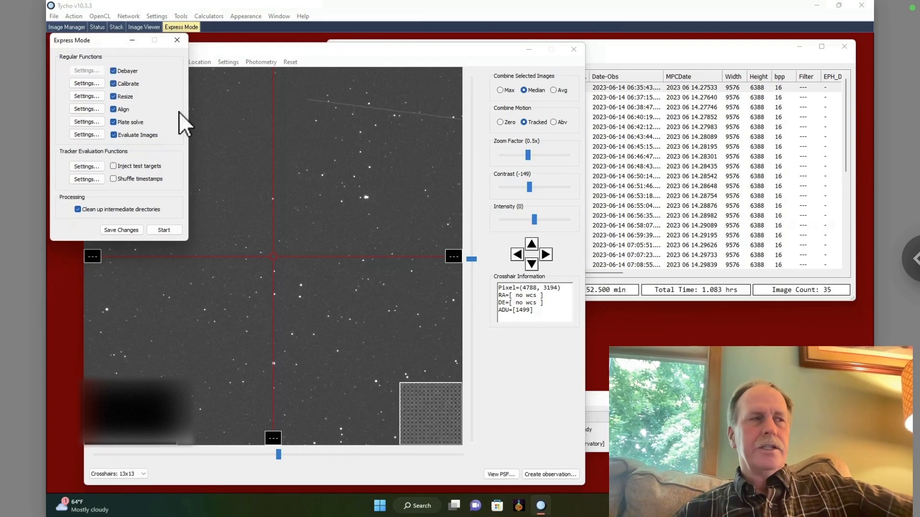
{"action": "mouse_move", "coordinate": [143, 92]}
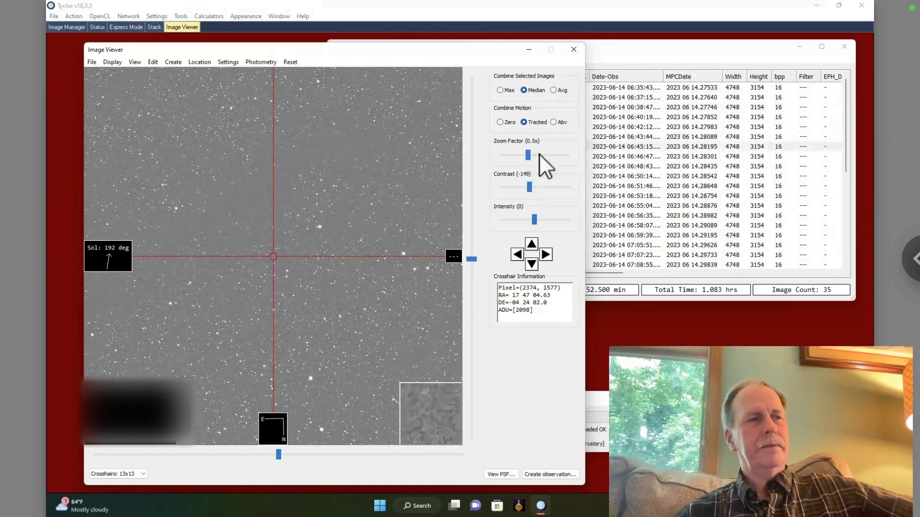
{"action": "left_click_drag", "start_coordinate": [526, 155], "coordinate": [539, 156]}
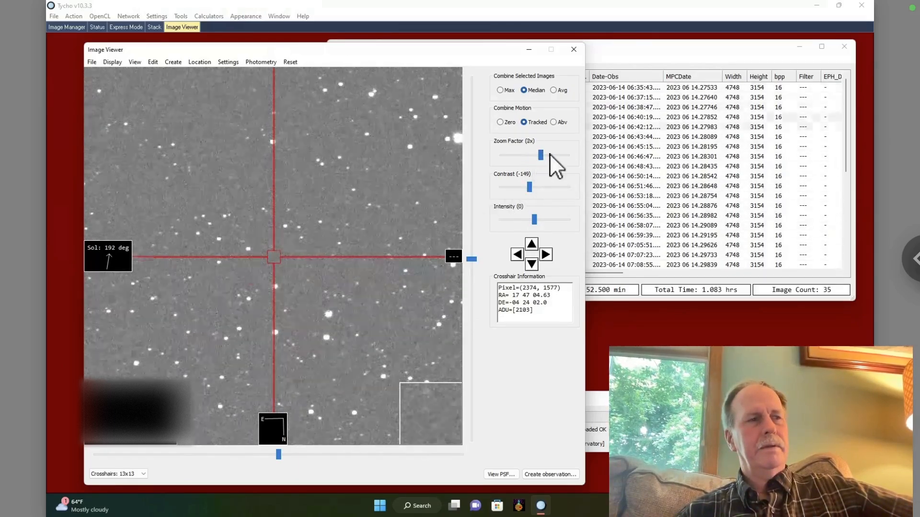
{"action": "left_click_drag", "start_coordinate": [539, 154], "coordinate": [550, 155]}
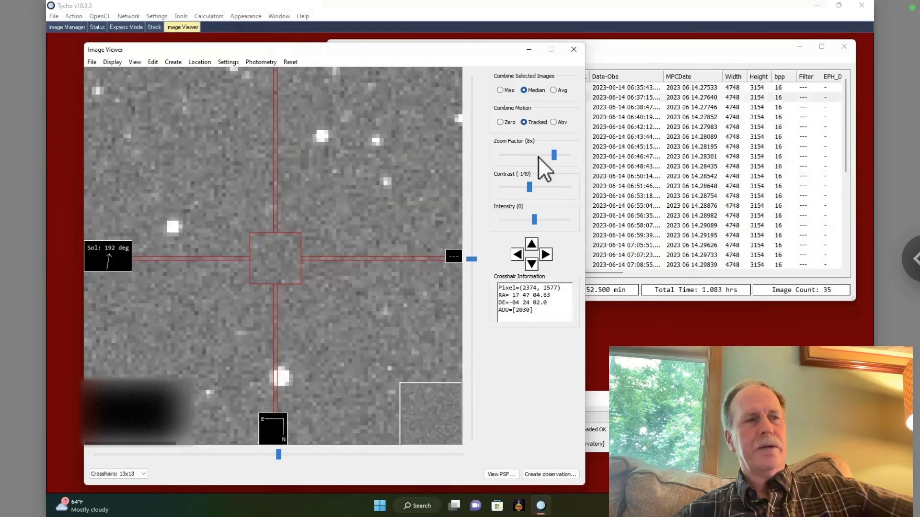
{"action": "left_click_drag", "start_coordinate": [552, 154], "coordinate": [540, 154]}
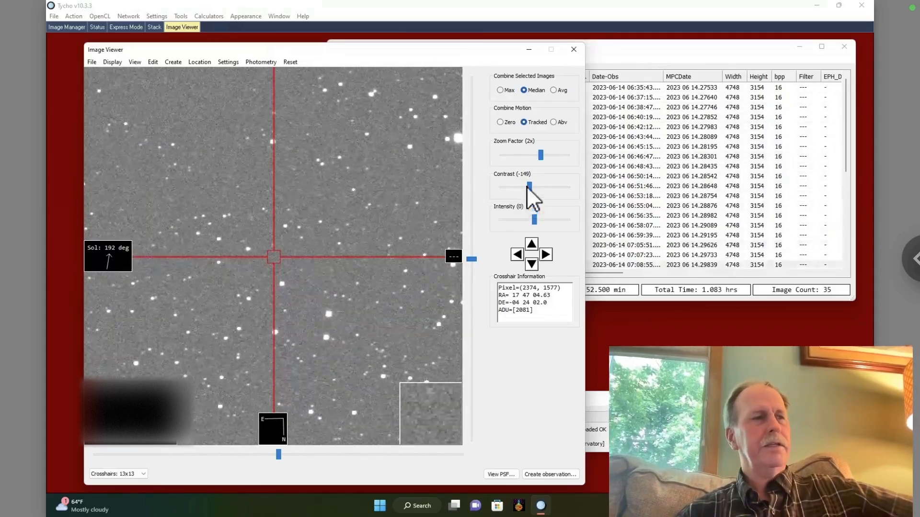
{"action": "left_click_drag", "start_coordinate": [540, 154], "coordinate": [525, 154]}
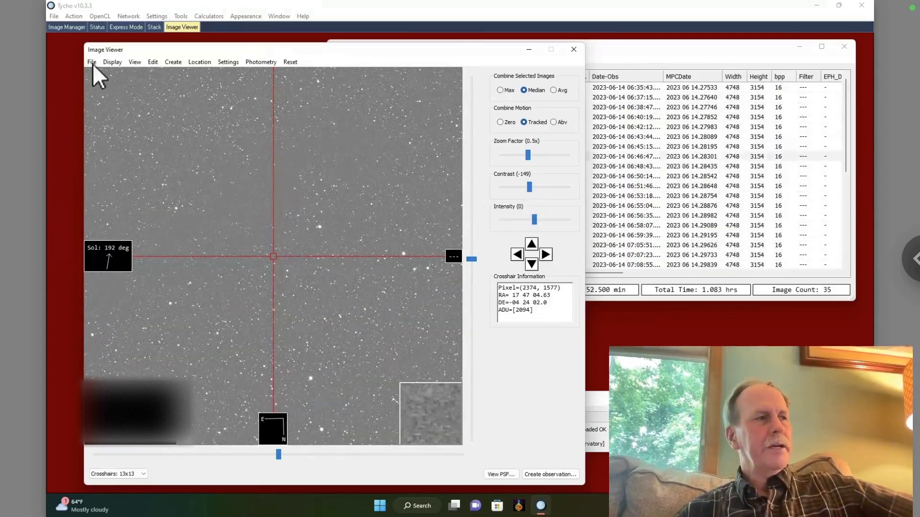
- Load Known Objects so asteroids like Watsonia and Cimbria are labelled on the star field
{"action": "left_click", "coordinate": [92, 62]}
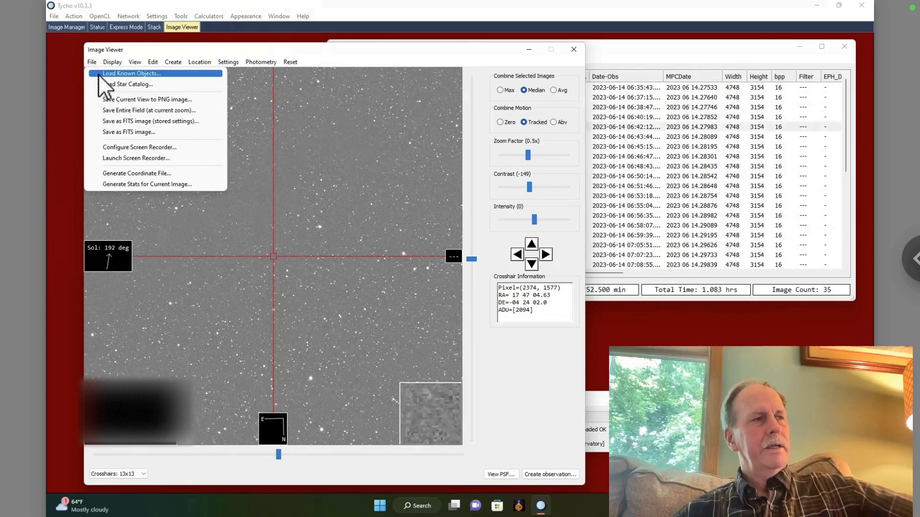
{"action": "left_click", "coordinate": [131, 74]}
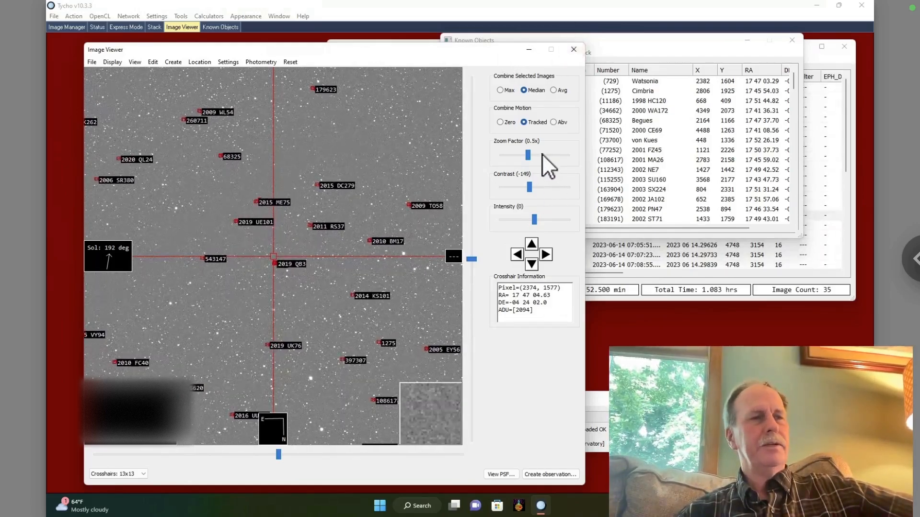
{"action": "left_click_drag", "start_coordinate": [526, 156], "coordinate": [539, 156]}
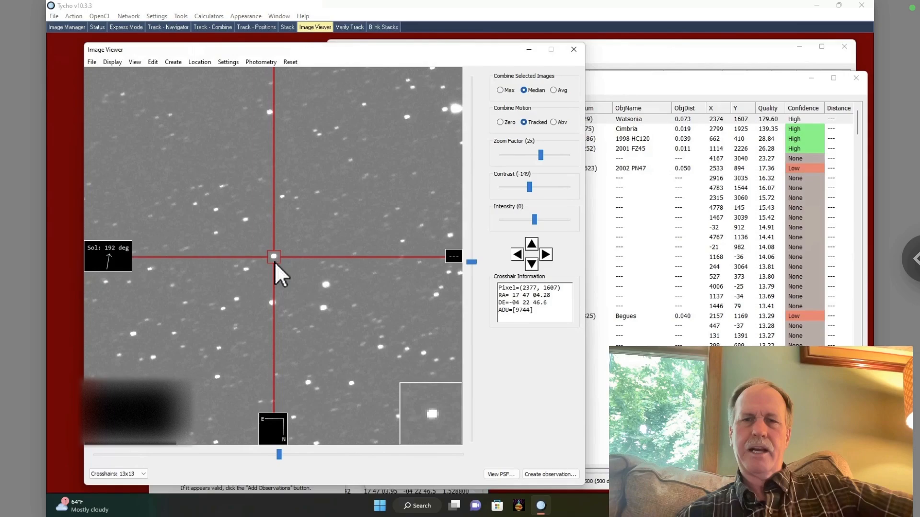
- Bring the Track-Navigator's 500 candidate tracks list forward, Watsonia first
{"action": "left_click", "coordinate": [168, 27]}
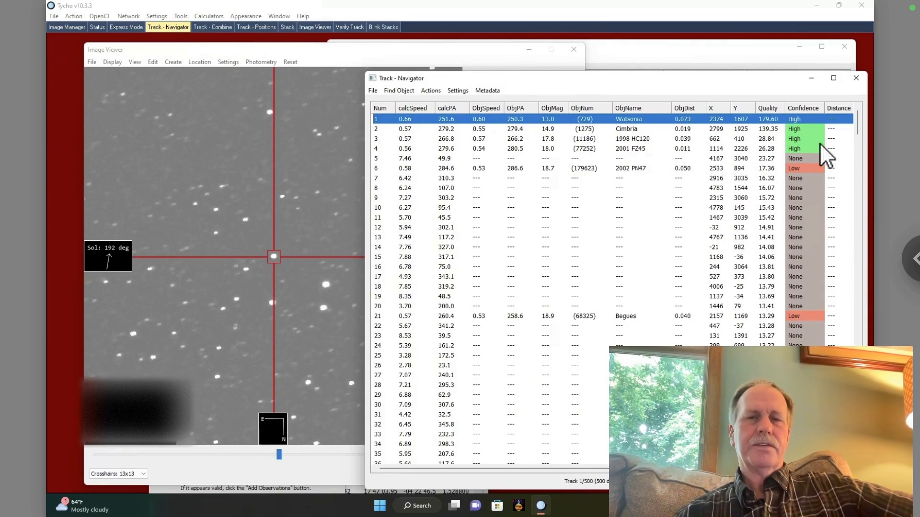
{"action": "mouse_move", "coordinate": [662, 161]}
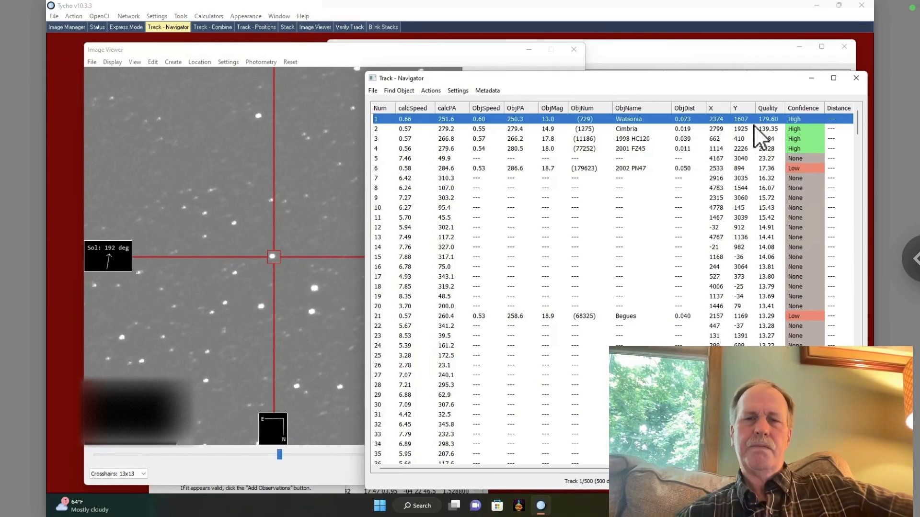
{"action": "mouse_move", "coordinate": [856, 111]}
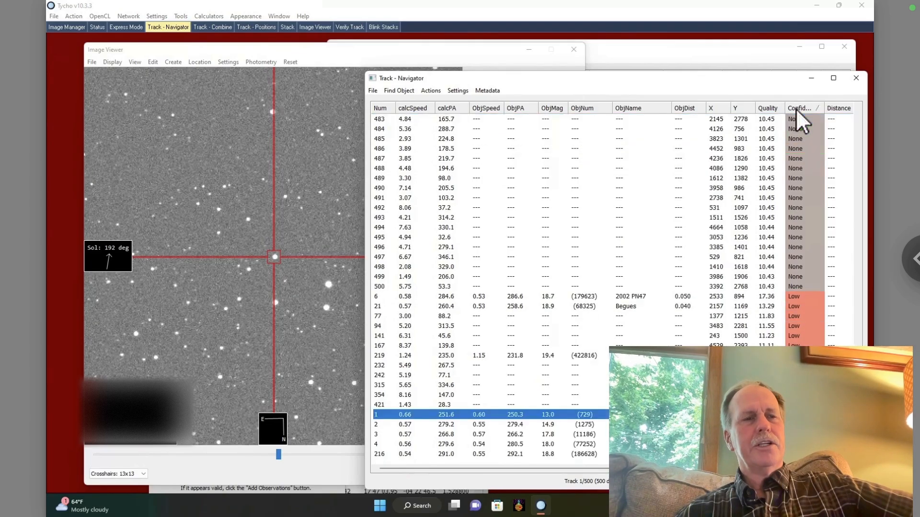
- Sort tracks by confidence and verify the 1998 HC120 track on the image
{"action": "left_click", "coordinate": [798, 108]}
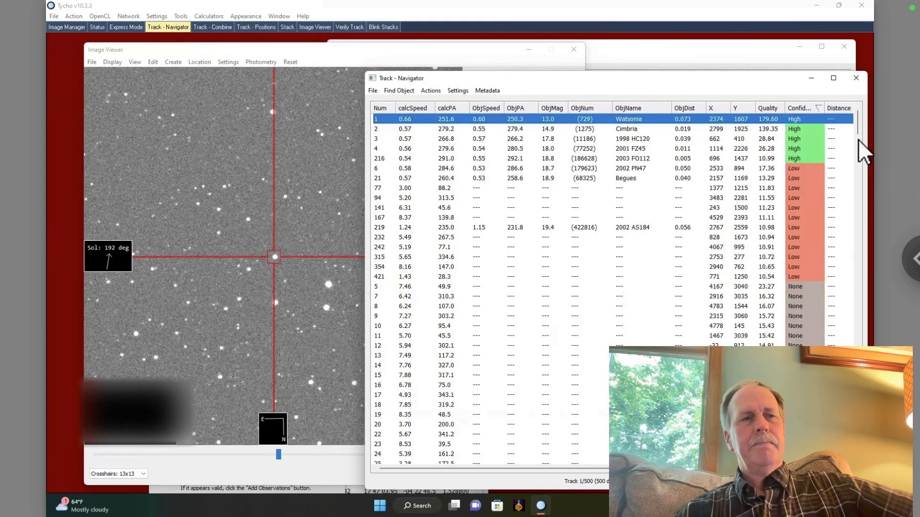
{"action": "mouse_move", "coordinate": [813, 155]}
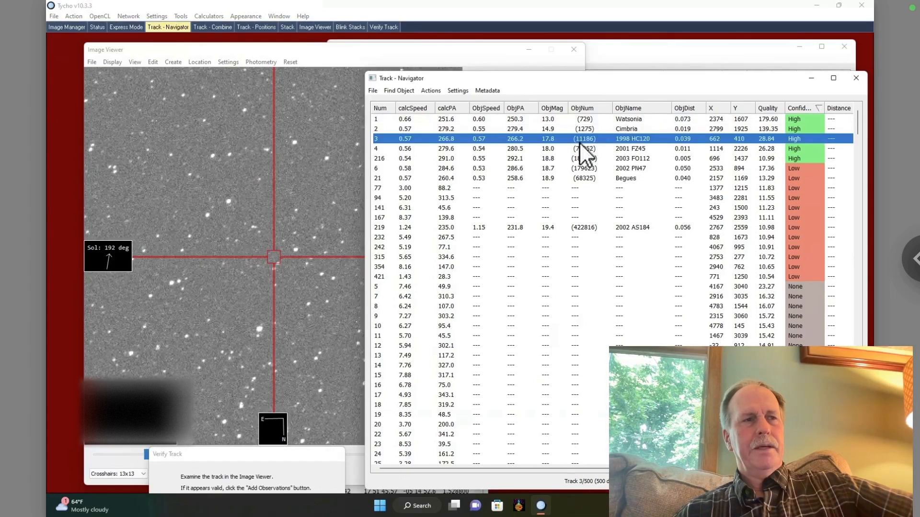
{"action": "left_click", "coordinate": [384, 27]}
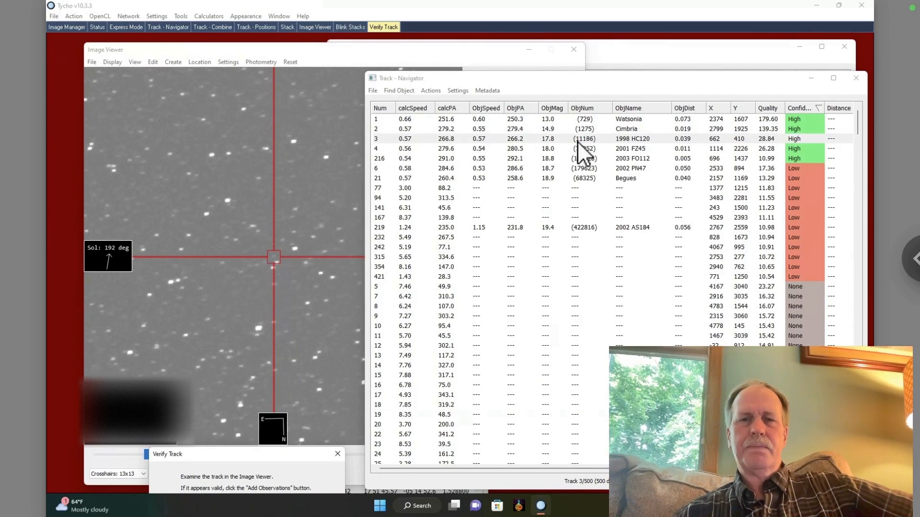
{"action": "left_click", "coordinate": [314, 27]}
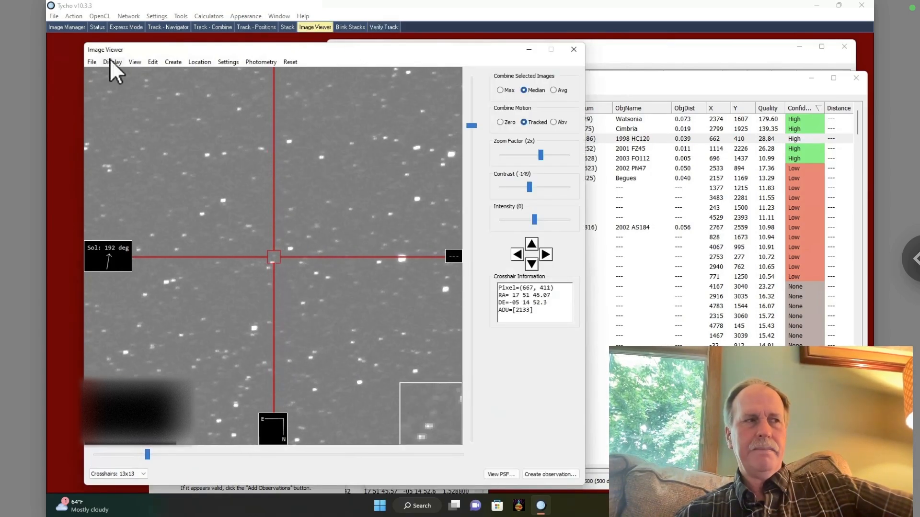
- Turn off Inverted display, render the 1998 HC120 track in false colour and adjust the stretch
{"action": "left_click", "coordinate": [113, 61]}
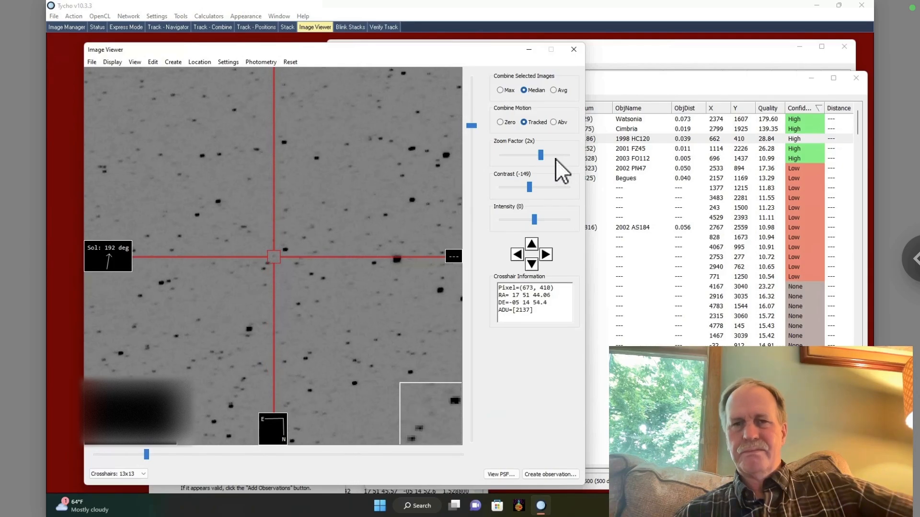
{"action": "left_click_drag", "start_coordinate": [539, 155], "coordinate": [550, 155]}
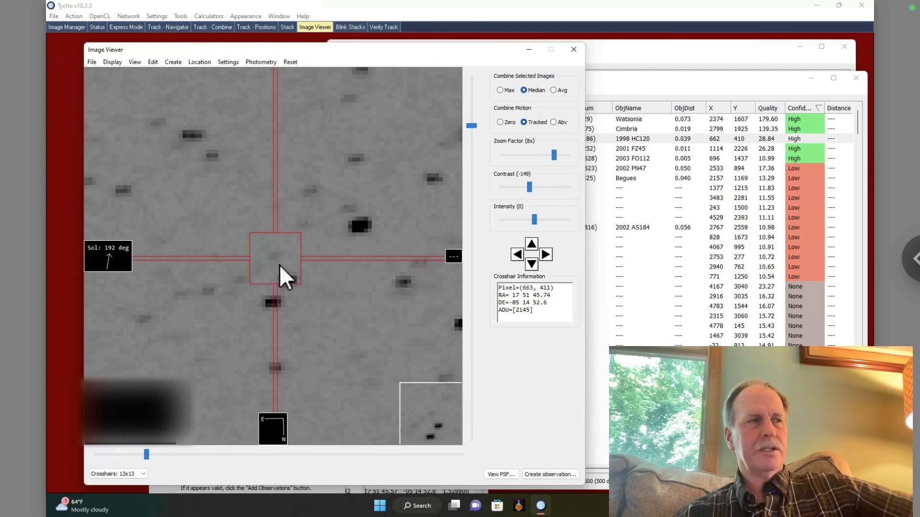
{"action": "left_click", "coordinate": [112, 61]}
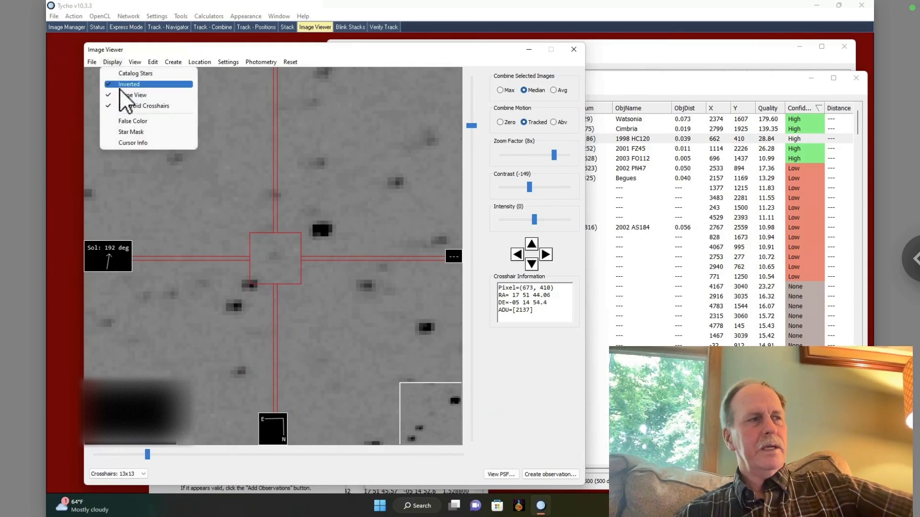
{"action": "left_click", "coordinate": [129, 84]}
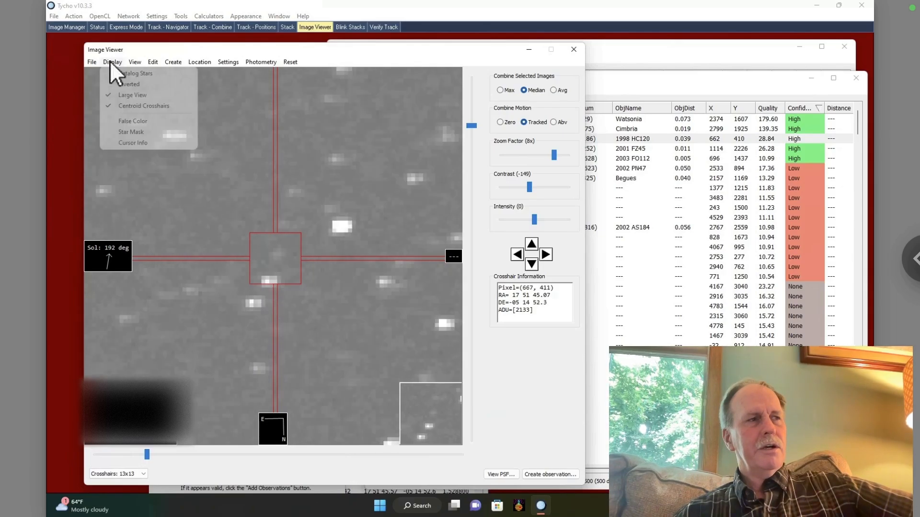
{"action": "left_click", "coordinate": [132, 122]}
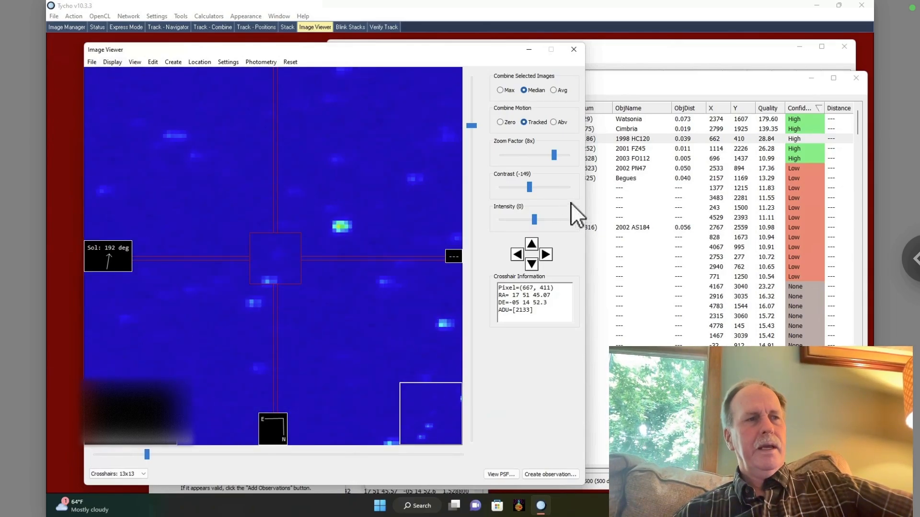
{"action": "left_click_drag", "start_coordinate": [528, 187], "coordinate": [545, 187]}
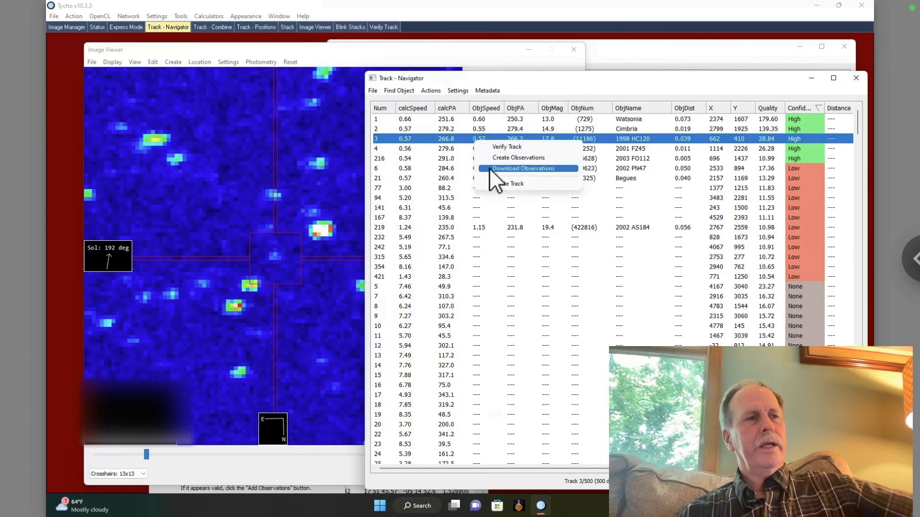
- Create the three 2023-06-14 observations of 1998 HC120 with RA, DEC and magnitude
{"action": "left_click", "coordinate": [523, 169]}
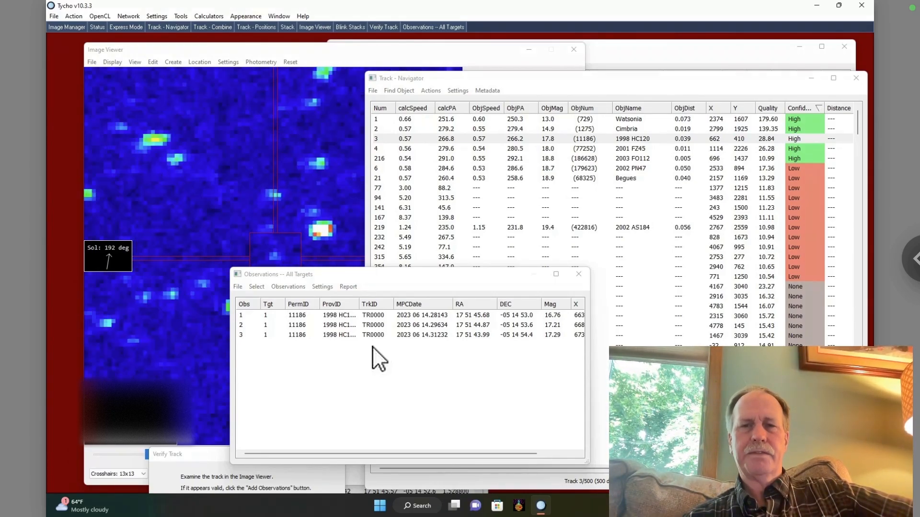
- Generate the MPC1992 report and copy its three 1998 HC120 observation lines
{"action": "left_click", "coordinate": [348, 287]}
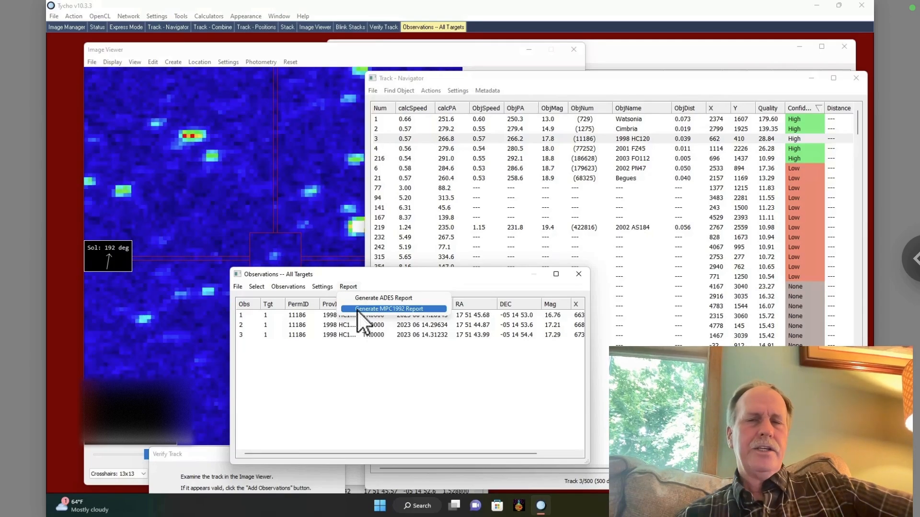
{"action": "left_click", "coordinate": [388, 308]}
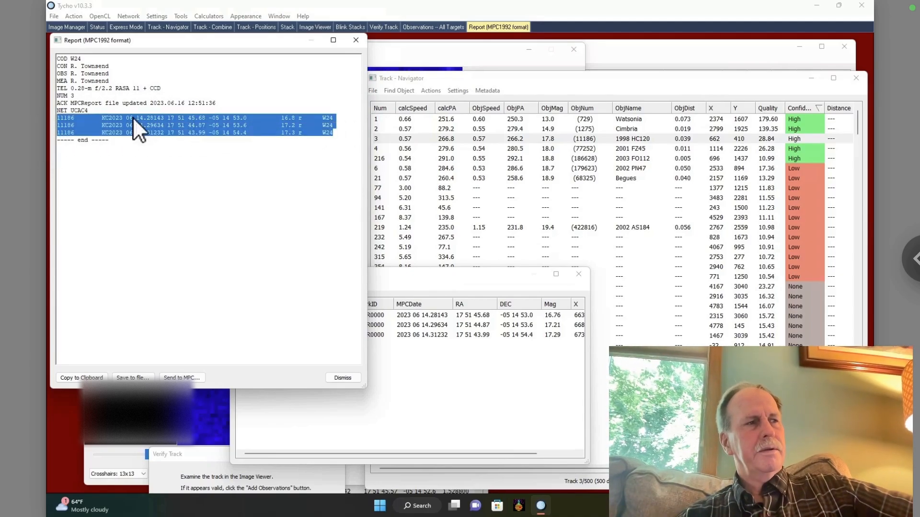
{"action": "right_click", "coordinate": [141, 128]}
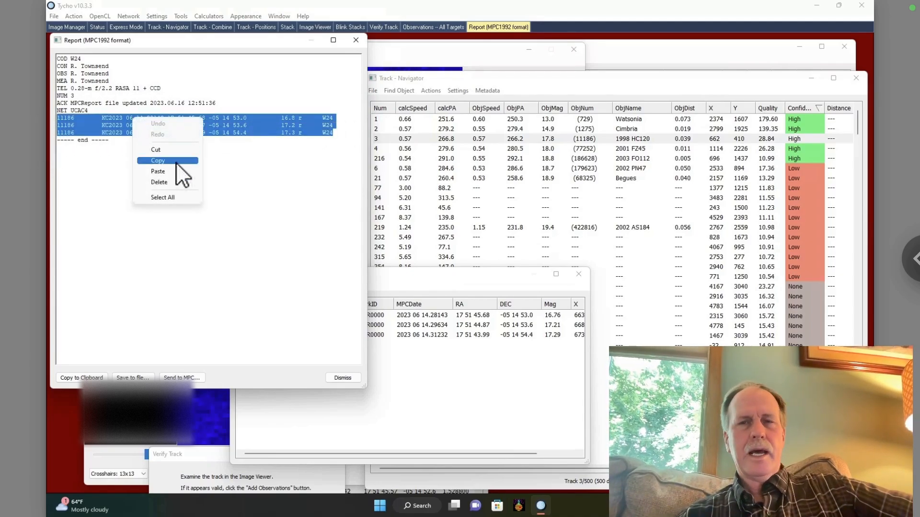
{"action": "left_click", "coordinate": [156, 160]}
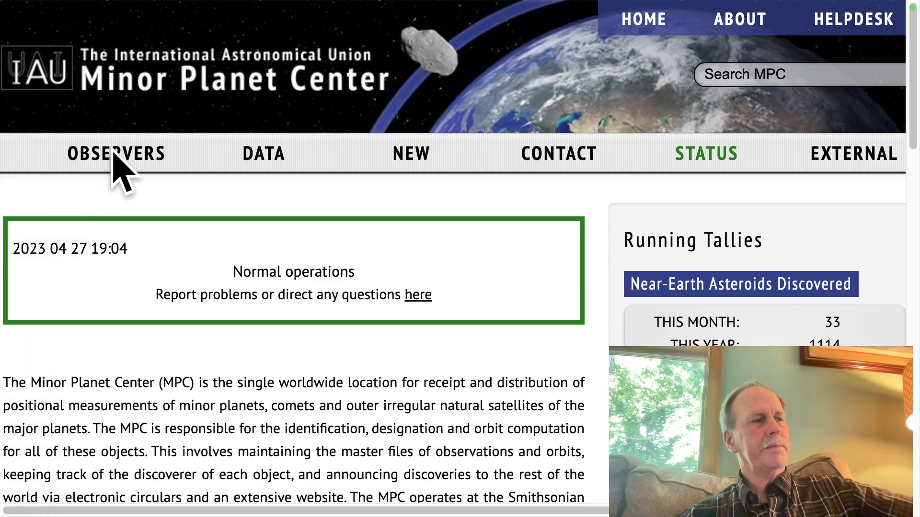
- Paste the three observation lines into MPChecker and choose 'around these observations'
{"action": "left_click", "coordinate": [116, 153]}
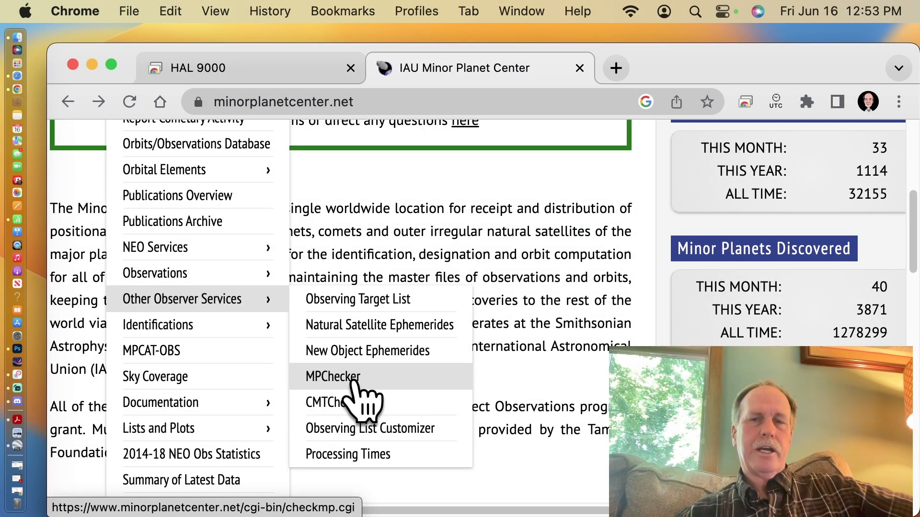
{"action": "left_click", "coordinate": [332, 376]}
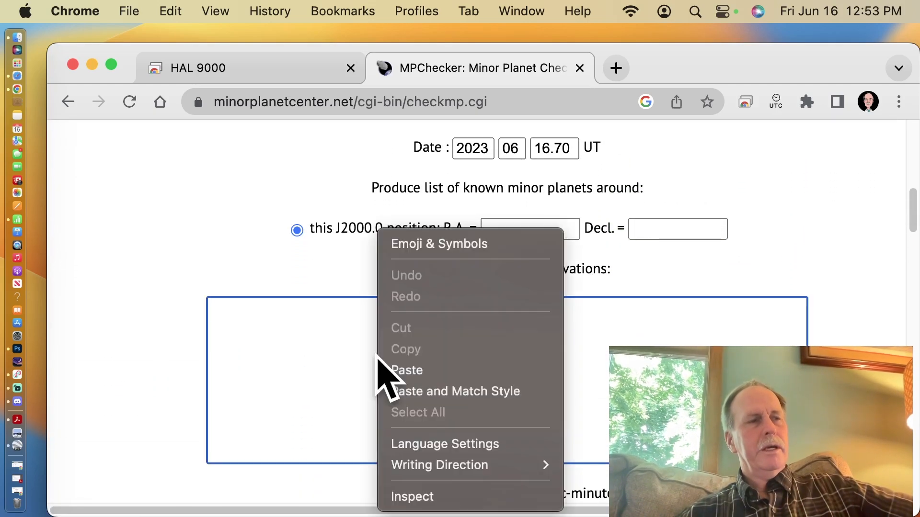
{"action": "left_click", "coordinate": [406, 370]}
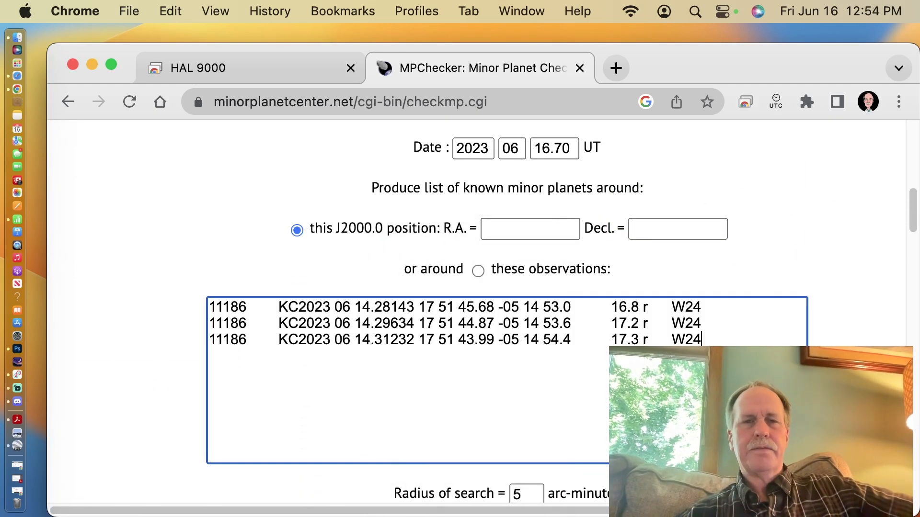
{"action": "scroll", "scroll_direction": "down", "scroll_amount": 3}
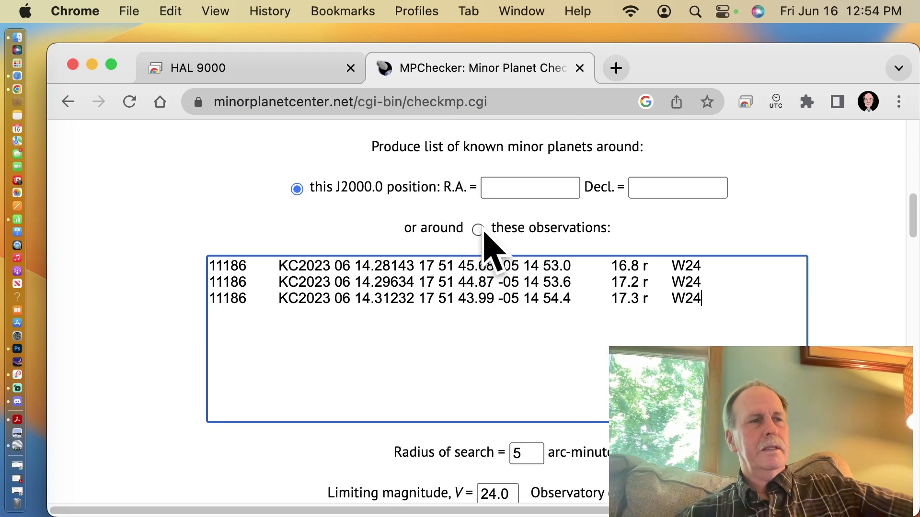
{"action": "left_click", "coordinate": [477, 229]}
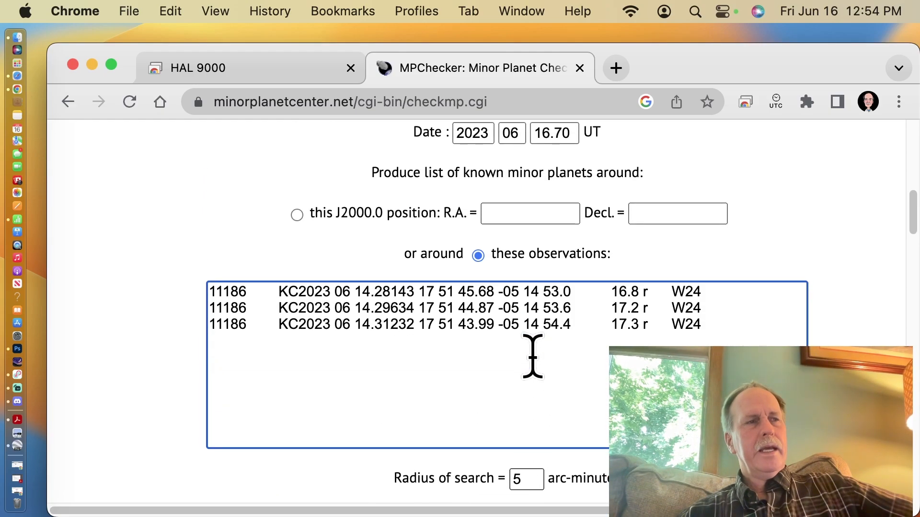
{"action": "scroll", "scroll_direction": "down", "scroll_amount": 3}
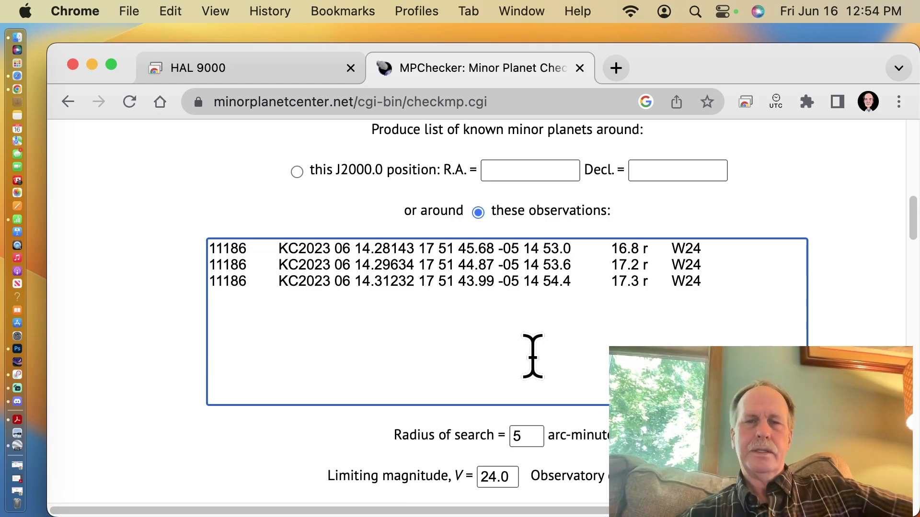
{"action": "scroll", "scroll_direction": "down", "scroll_amount": 3}
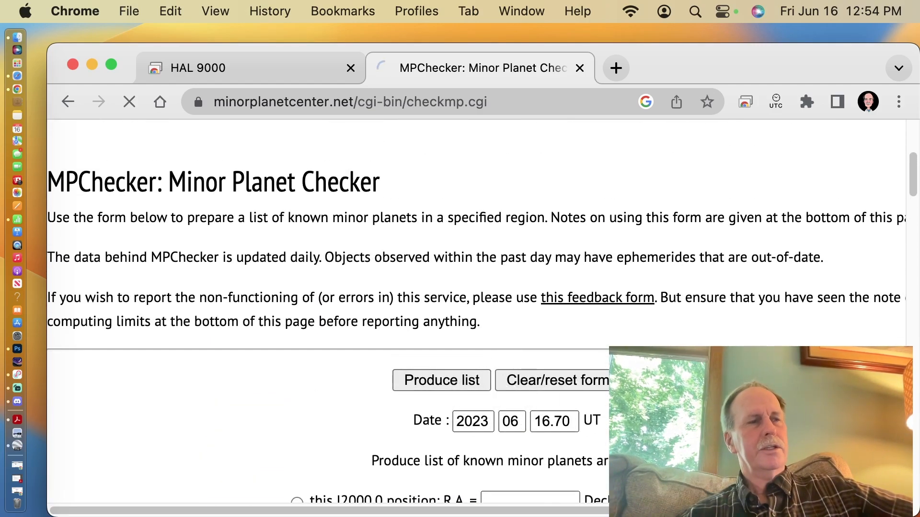
- Produce the list confirming 1998 HC120 at 0.0E, 0.0N offsets
{"action": "left_click", "coordinate": [441, 380]}
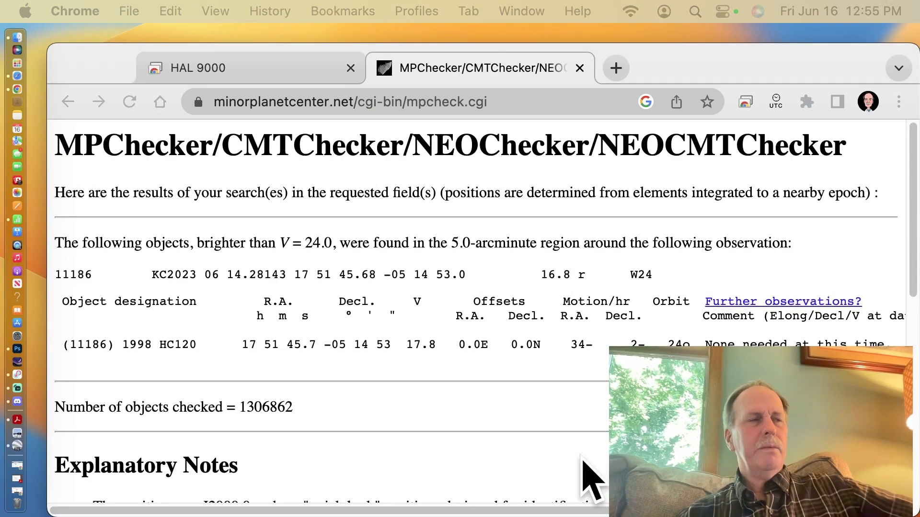
{"action": "mouse_move", "coordinate": [511, 323]}
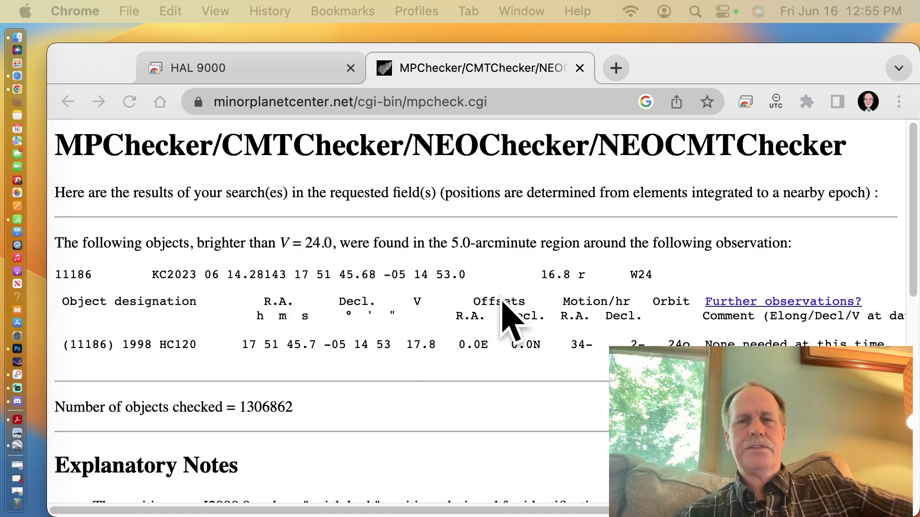
{"action": "mouse_move", "coordinate": [478, 381]}
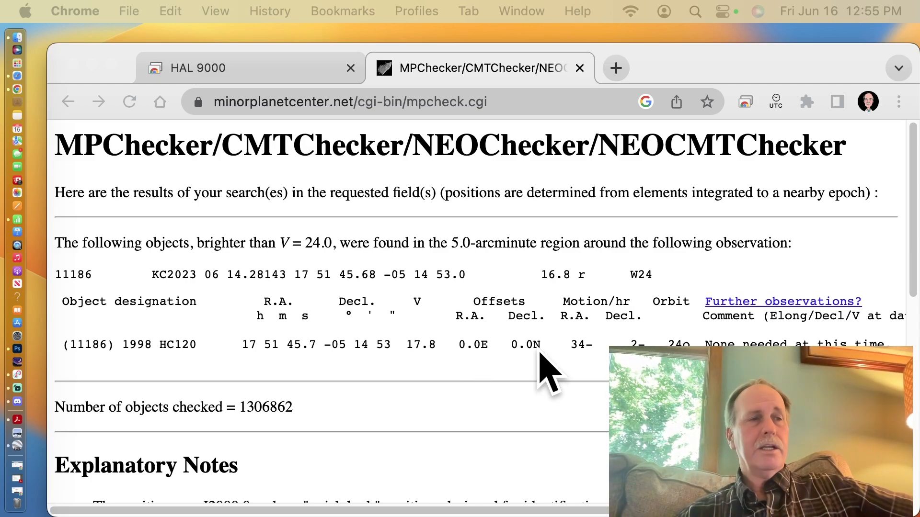
{"action": "mouse_move", "coordinate": [187, 367]}
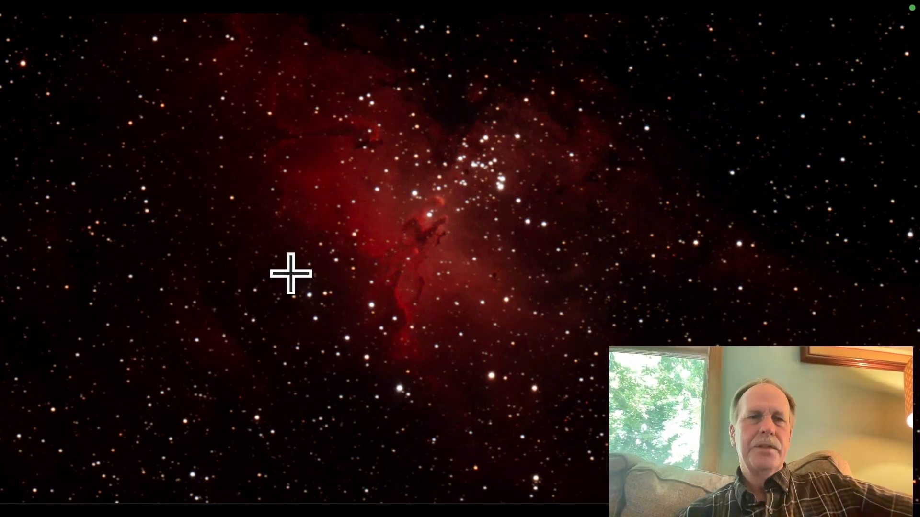
{"action": "mouse_move", "coordinate": [467, 346]}
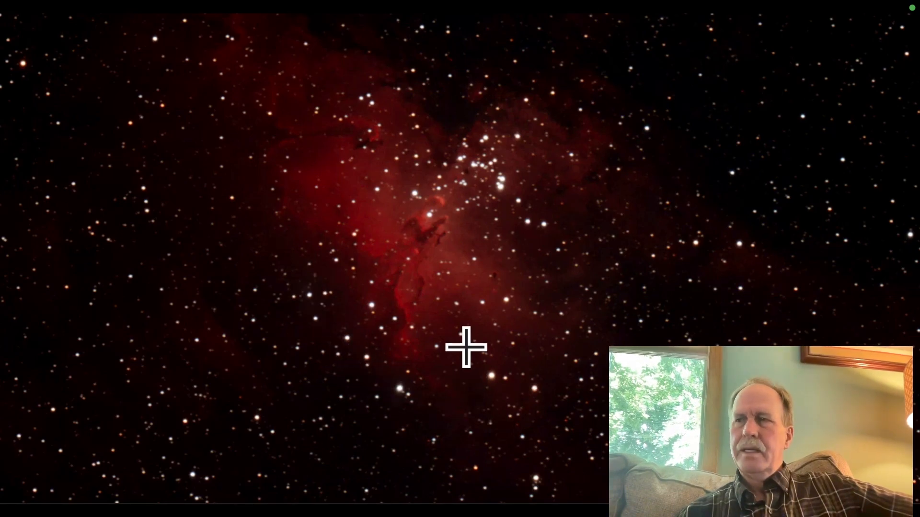